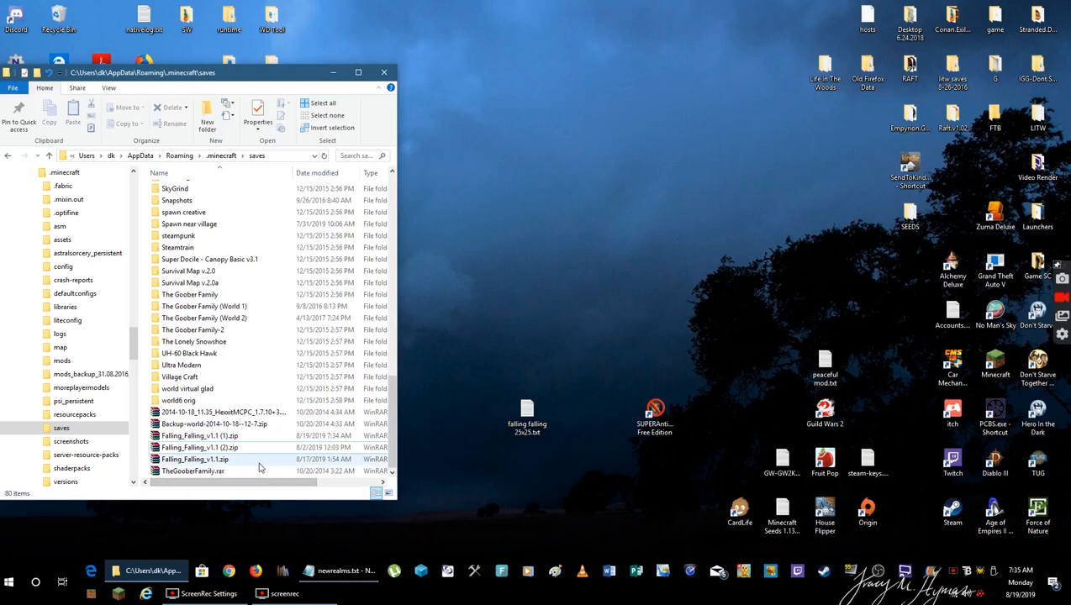
Select the Falling_Falling_v1.1 (1).zip among the map zips in .minecraft\saves
left_click(194, 470)
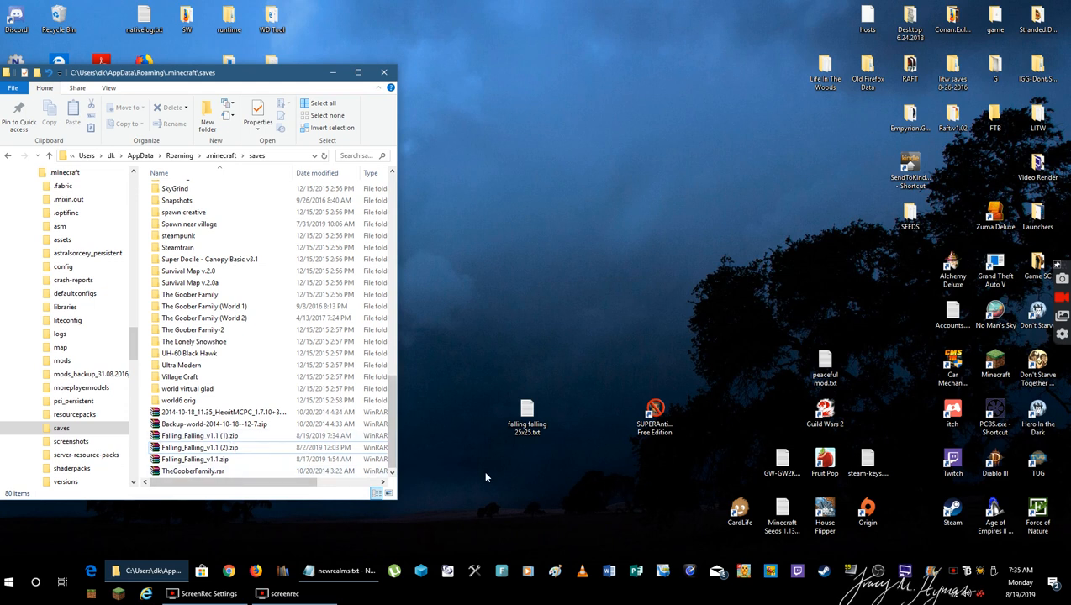
left_click(198, 447)
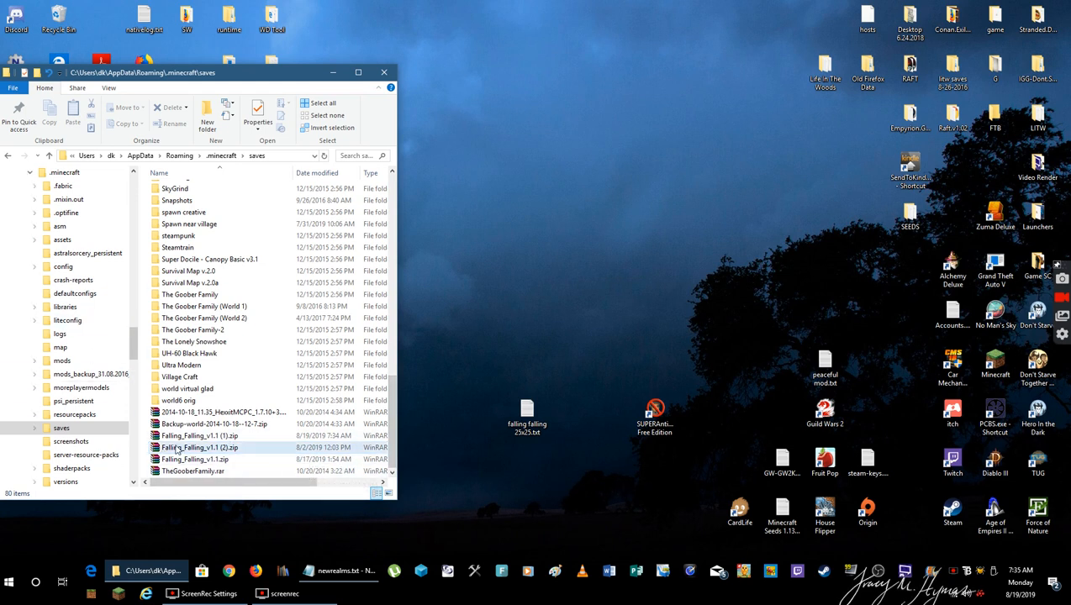
mouse_move(200, 435)
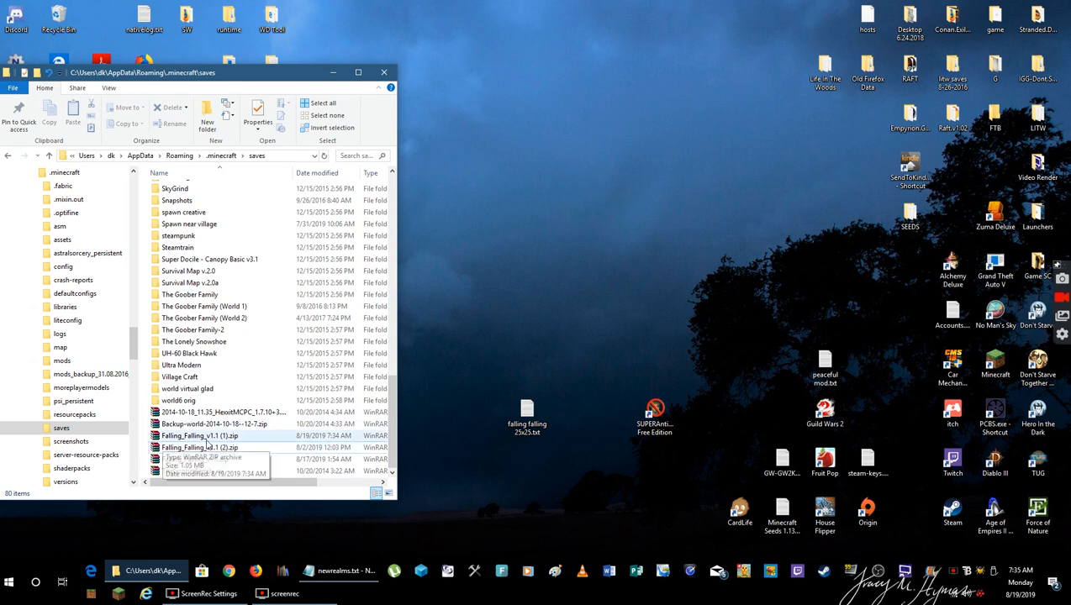
left_click(200, 436)
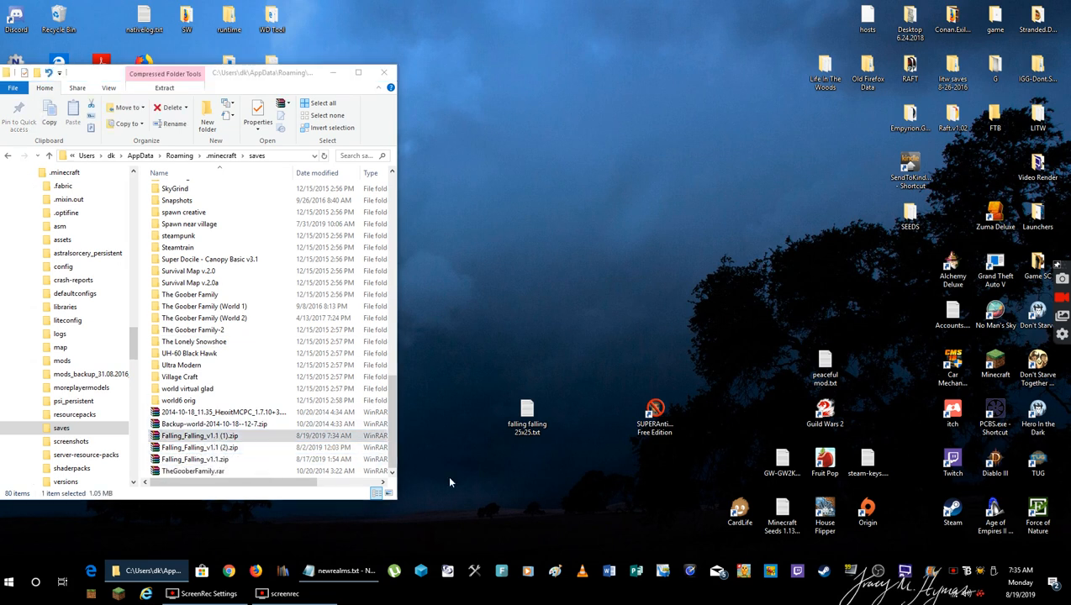
double_click(200, 436)
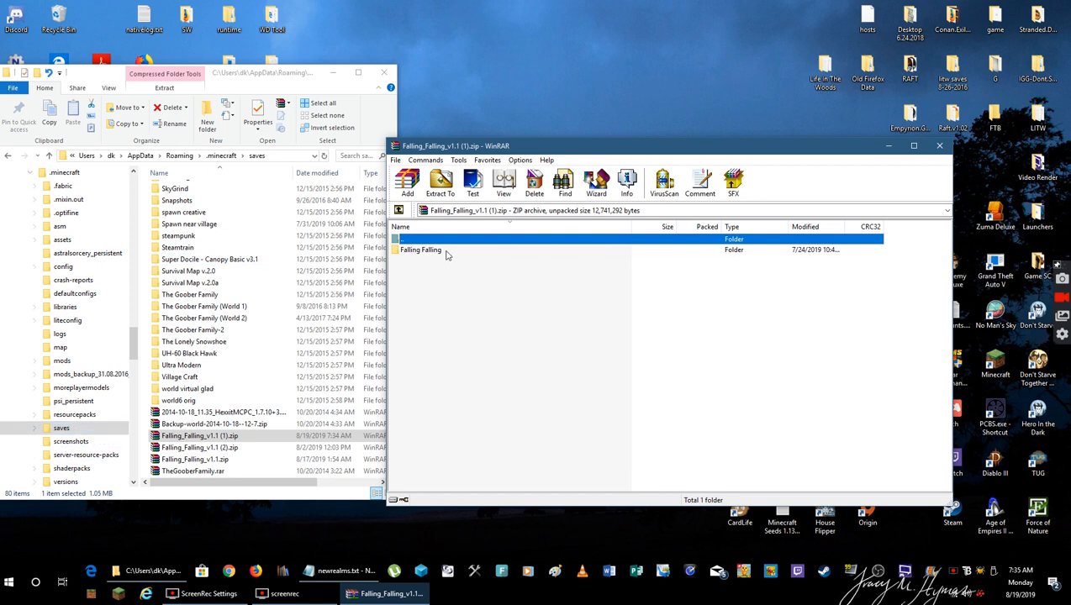
double_click(420, 249)
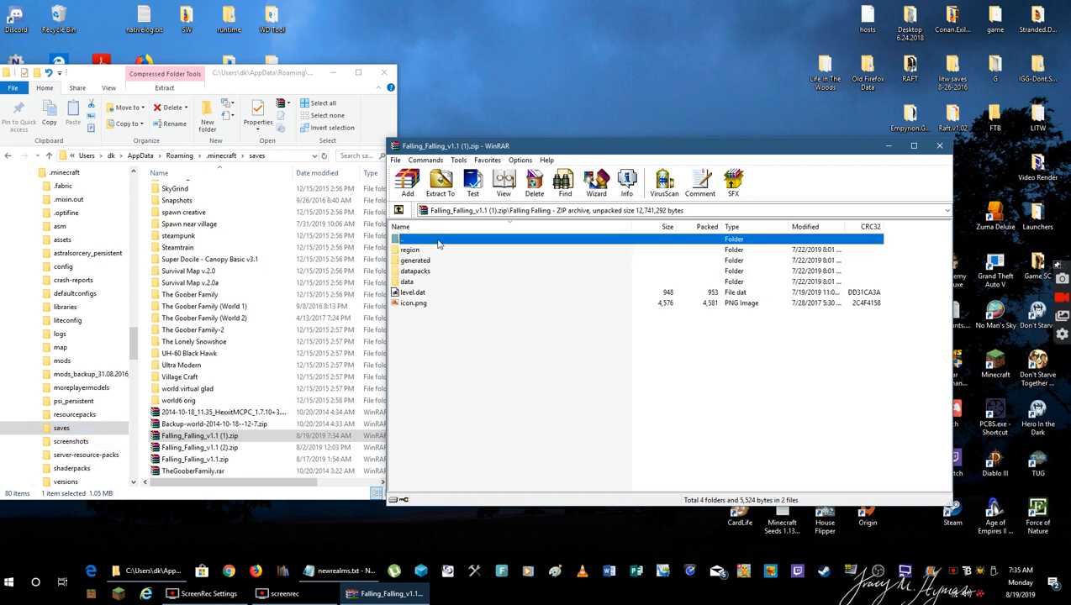
double_click(412, 249)
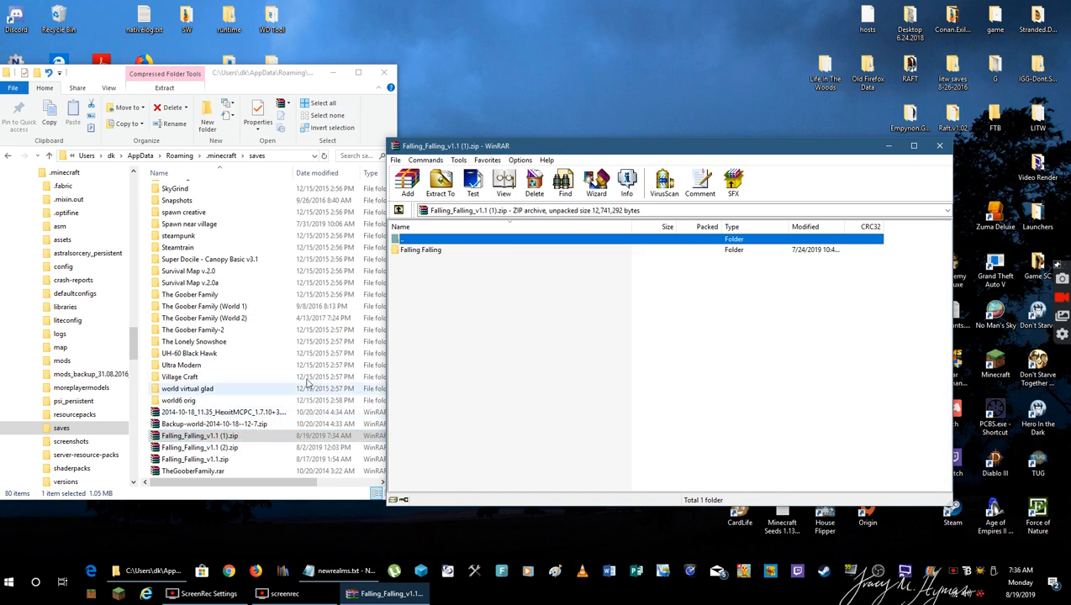
mouse_move(871, 266)
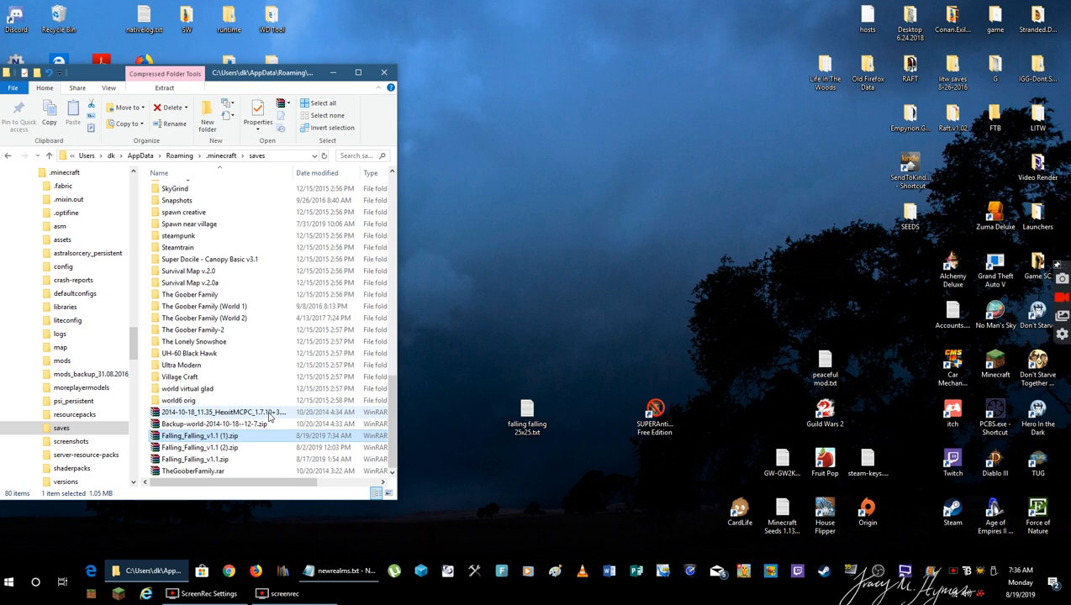
mouse_move(205, 471)
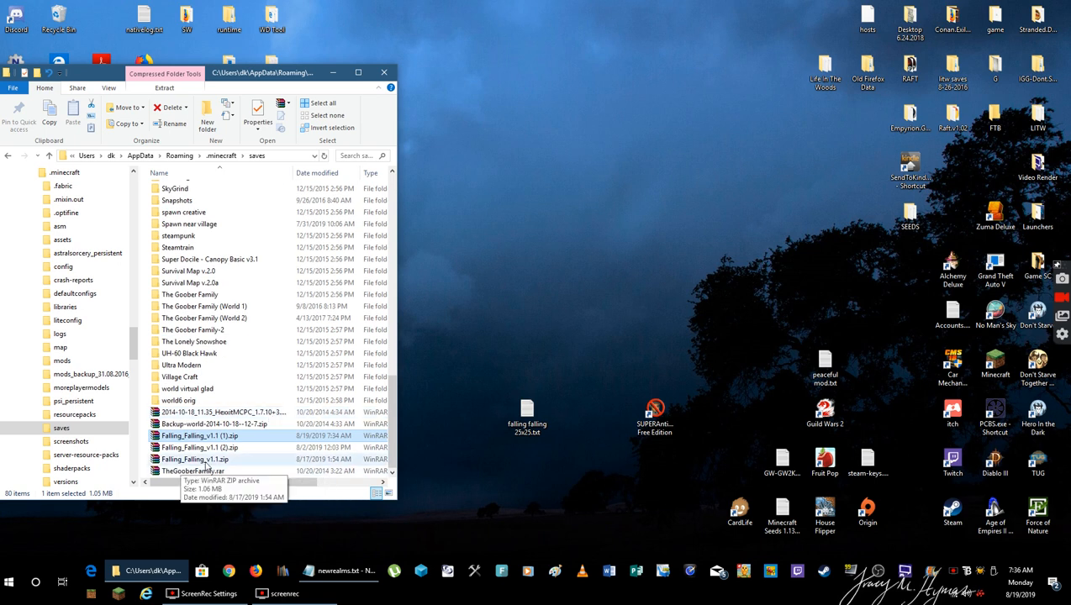
Put the Falling Falling zip on the desktop and close the saves folder window
left_click(195, 459)
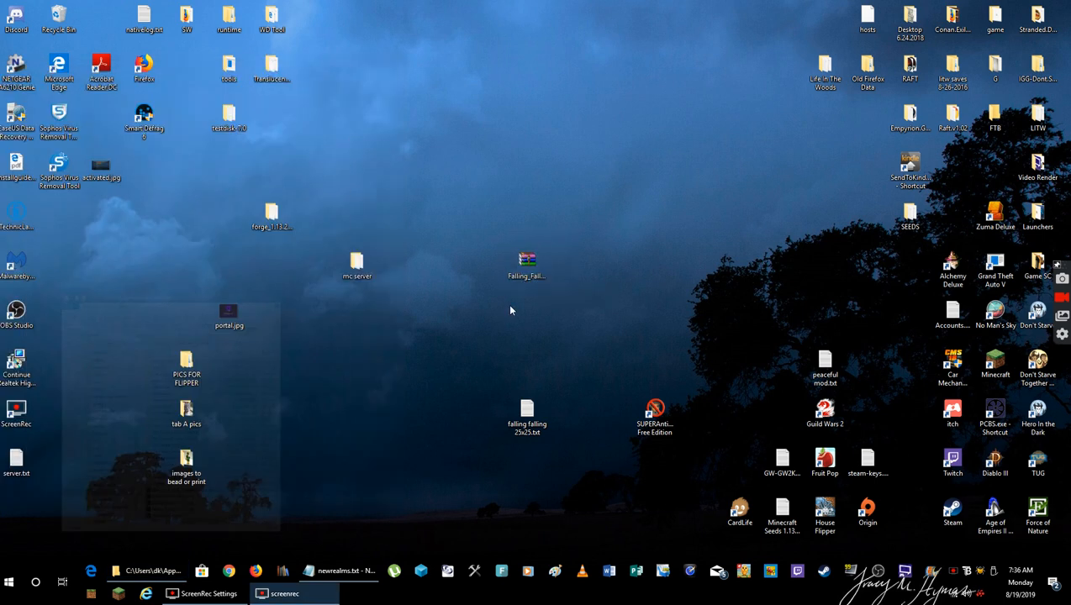
double_click(528, 266)
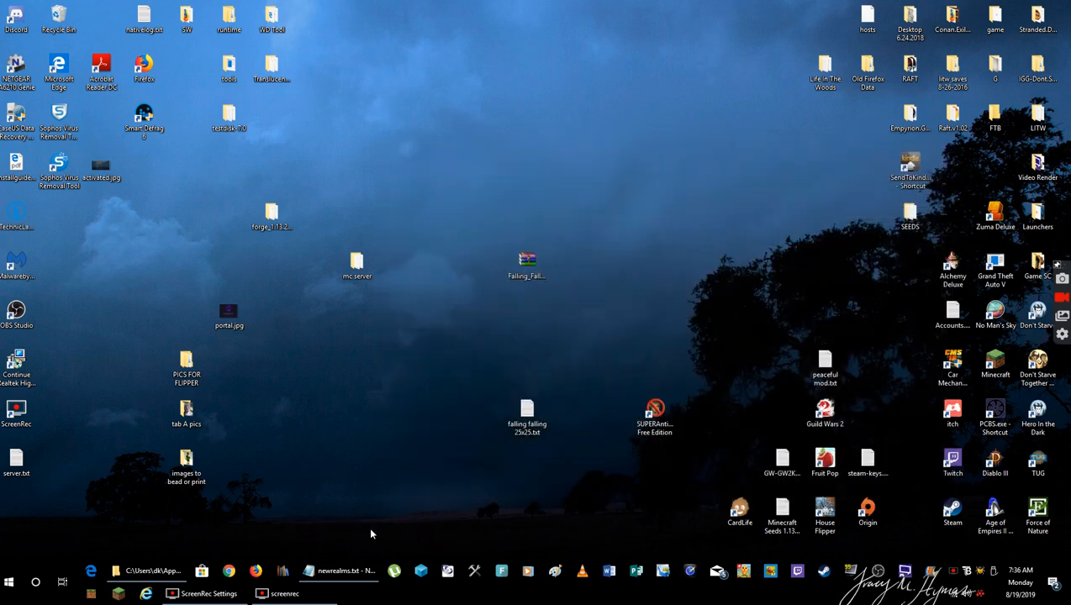
mouse_move(528, 261)
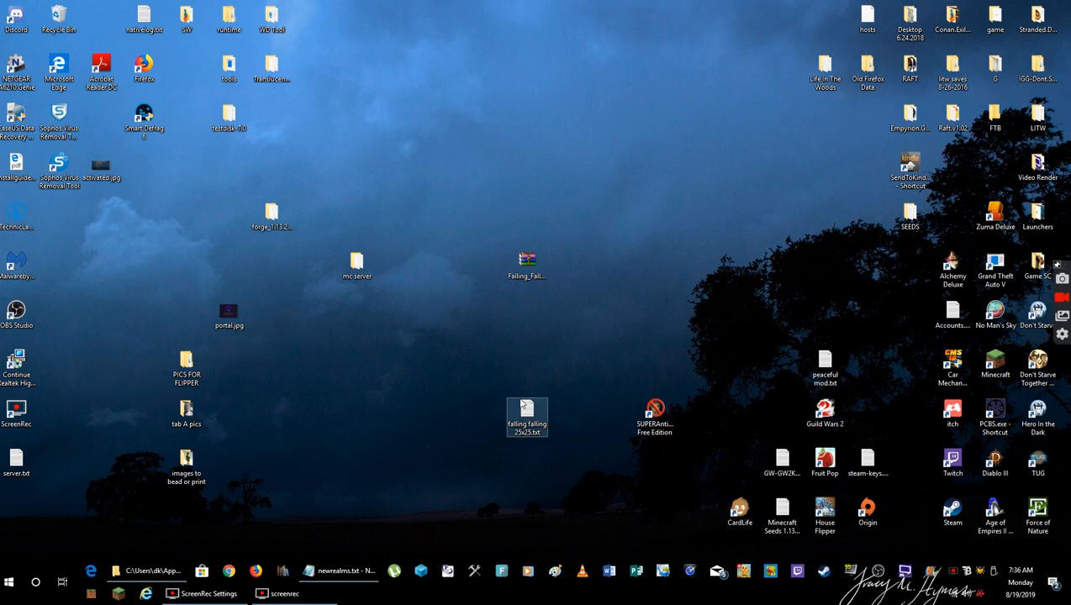
left_click(476, 329)
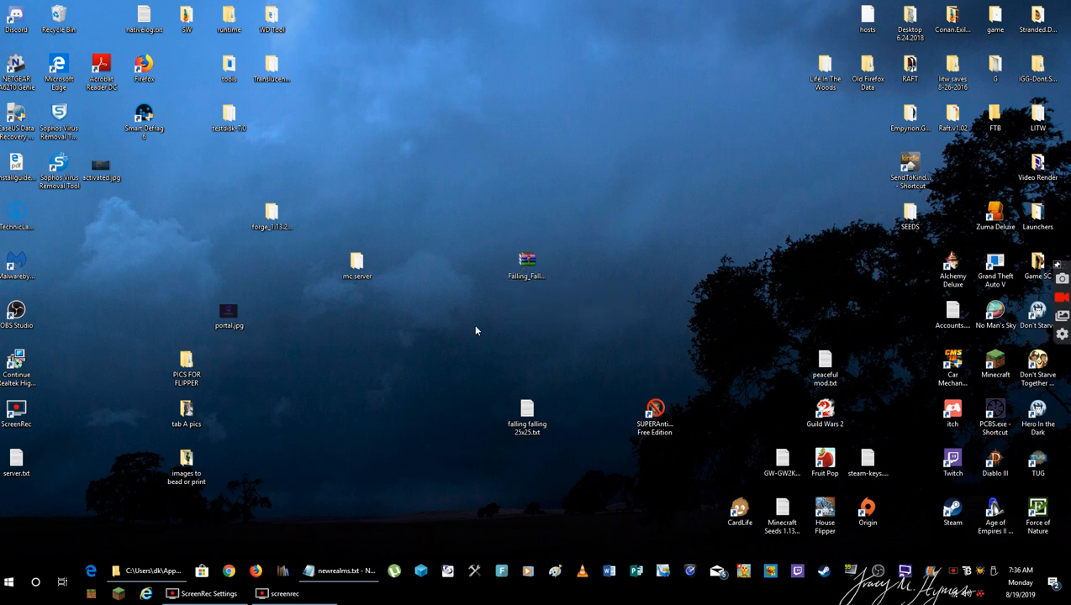
Extract the desktop zip with WinRAR into Desktop\Falling_Falling_v1.1
double_click(528, 266)
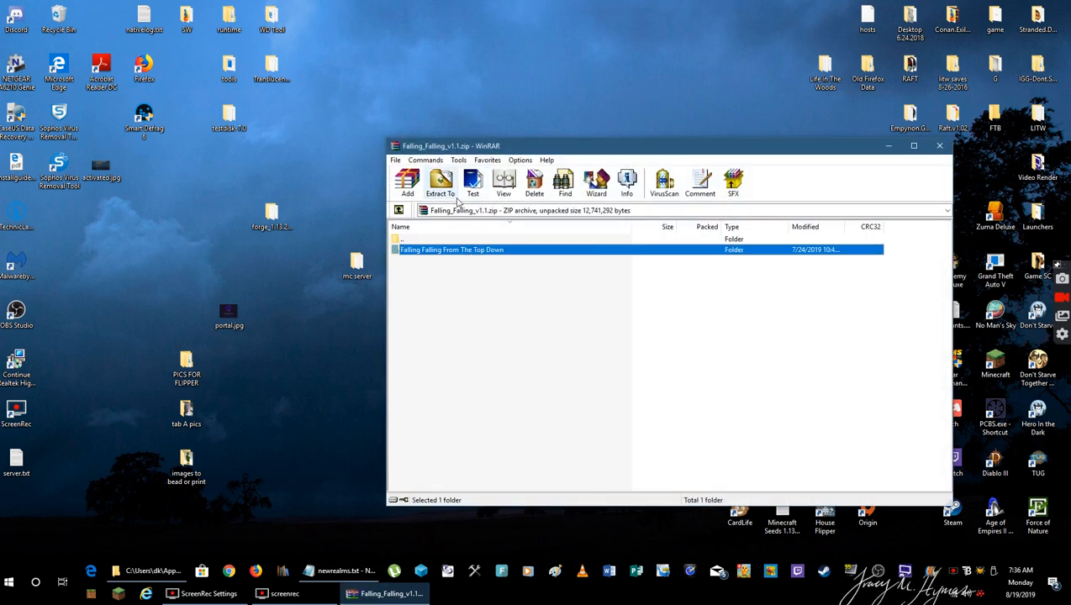
left_click(441, 182)
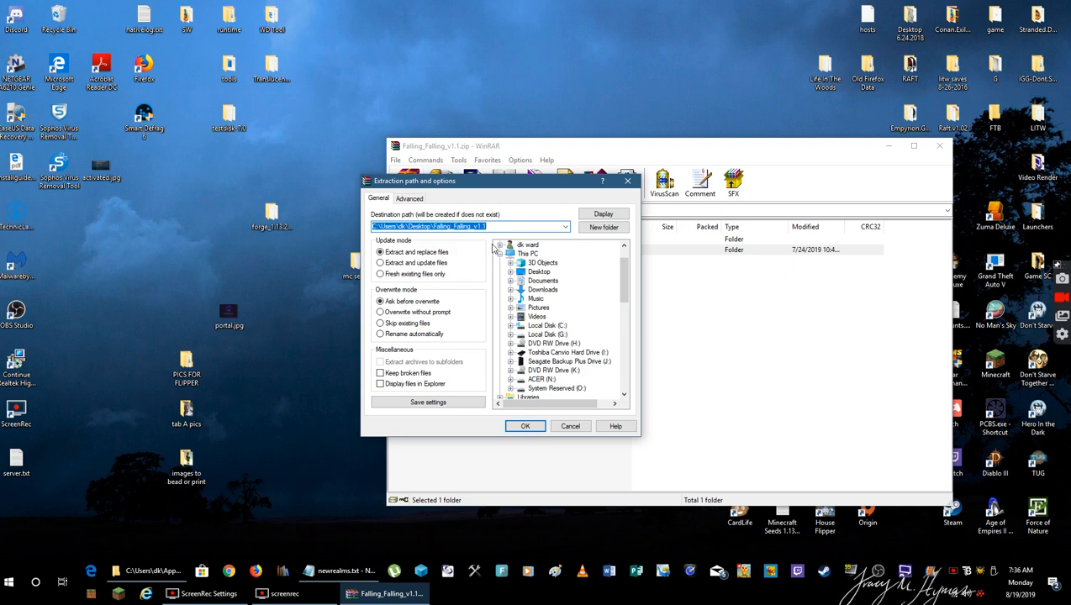
mouse_move(494, 249)
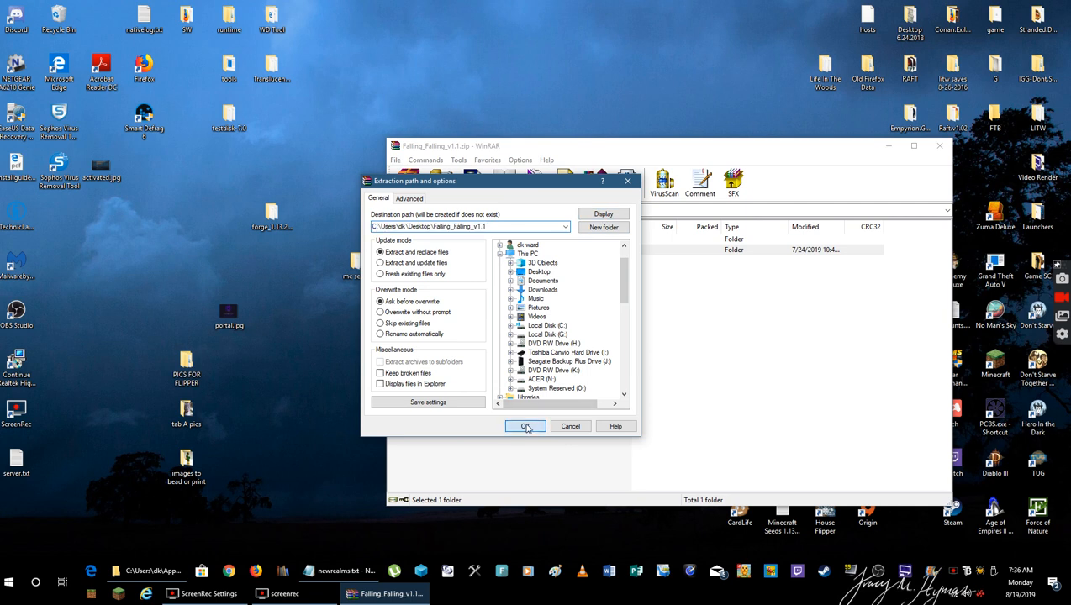
left_click(524, 427)
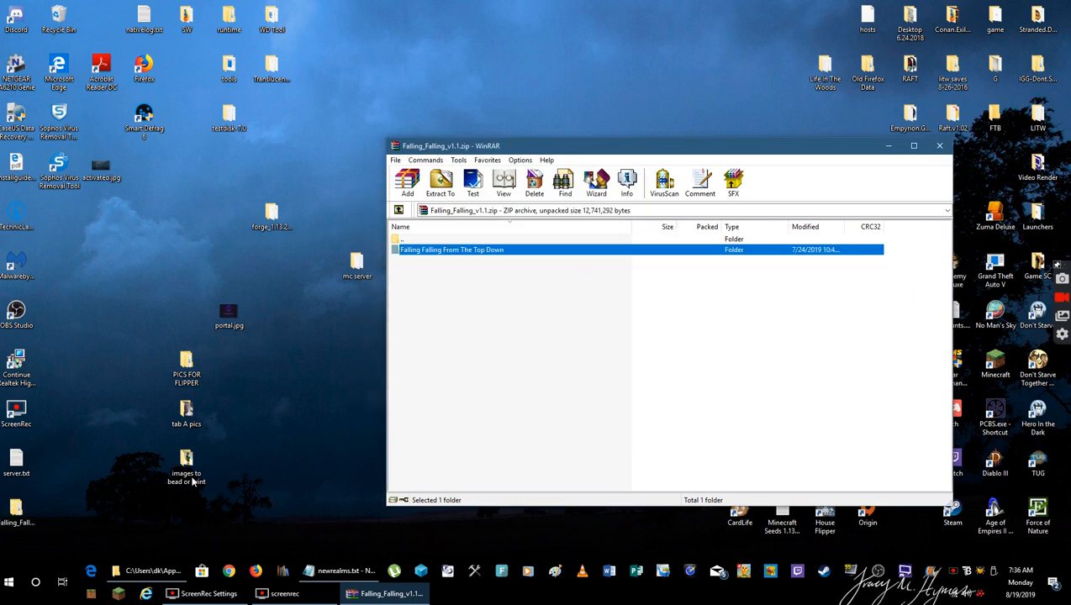
mouse_move(564, 444)
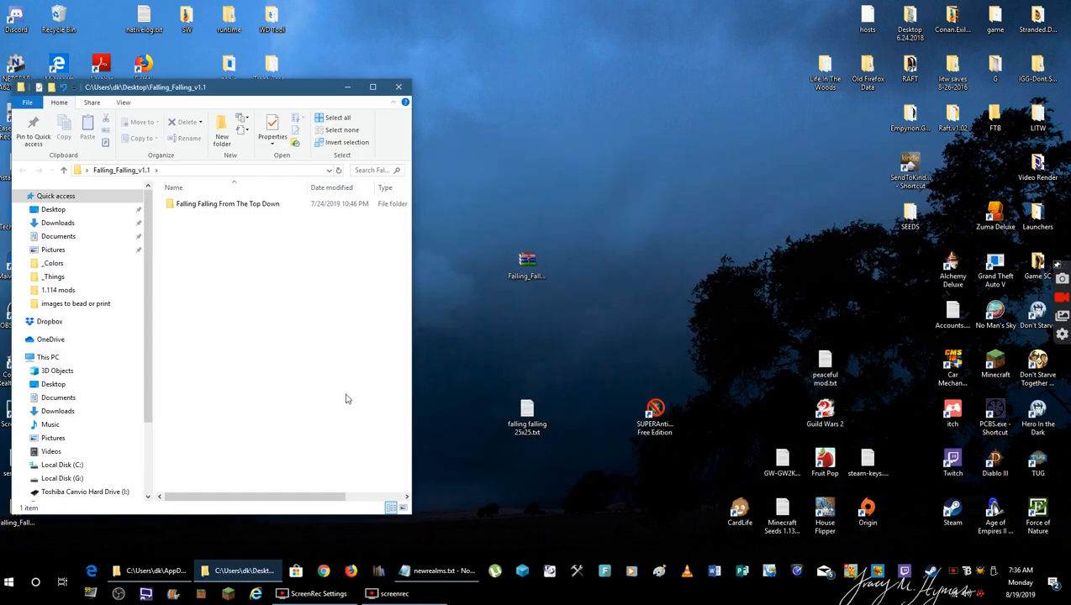
Open the extracted Falling_Falling_v1.1 folder to reveal the 'Falling Falling From The Top Down' world folder
left_click(227, 204)
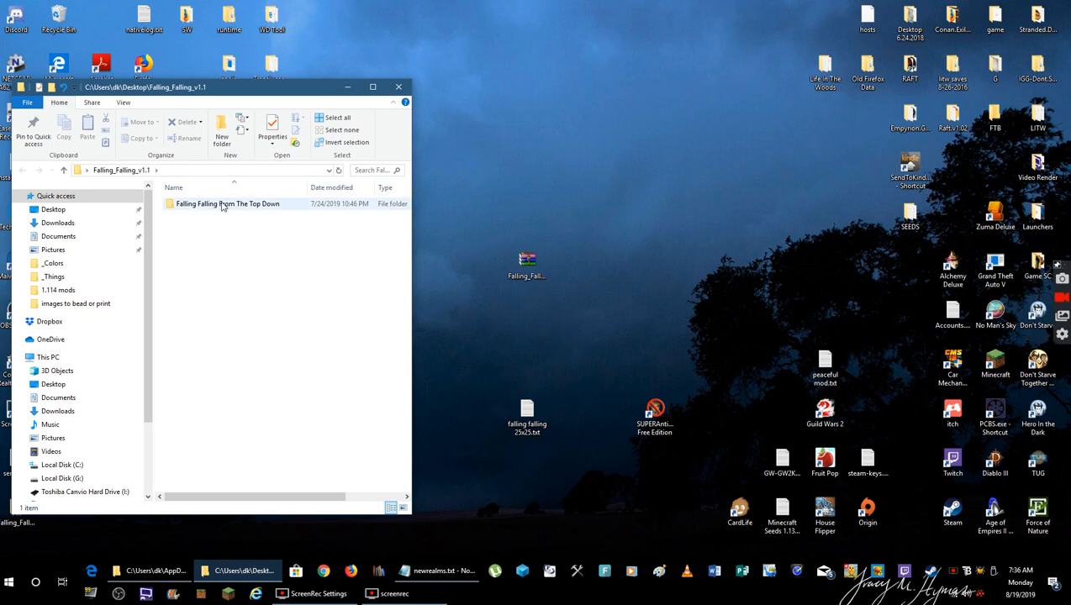
mouse_move(222, 204)
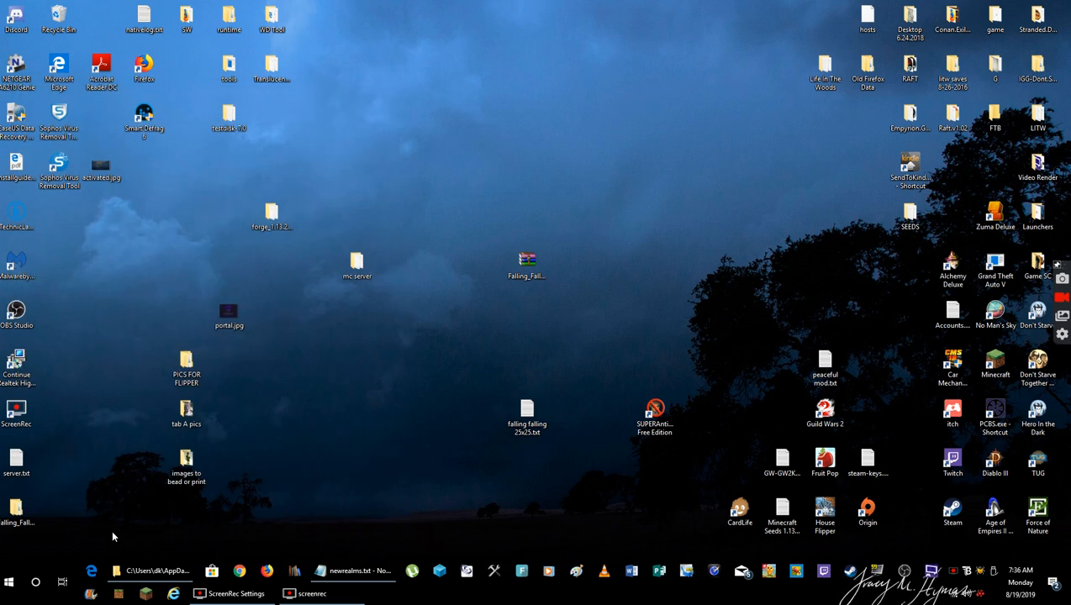
mouse_move(17, 513)
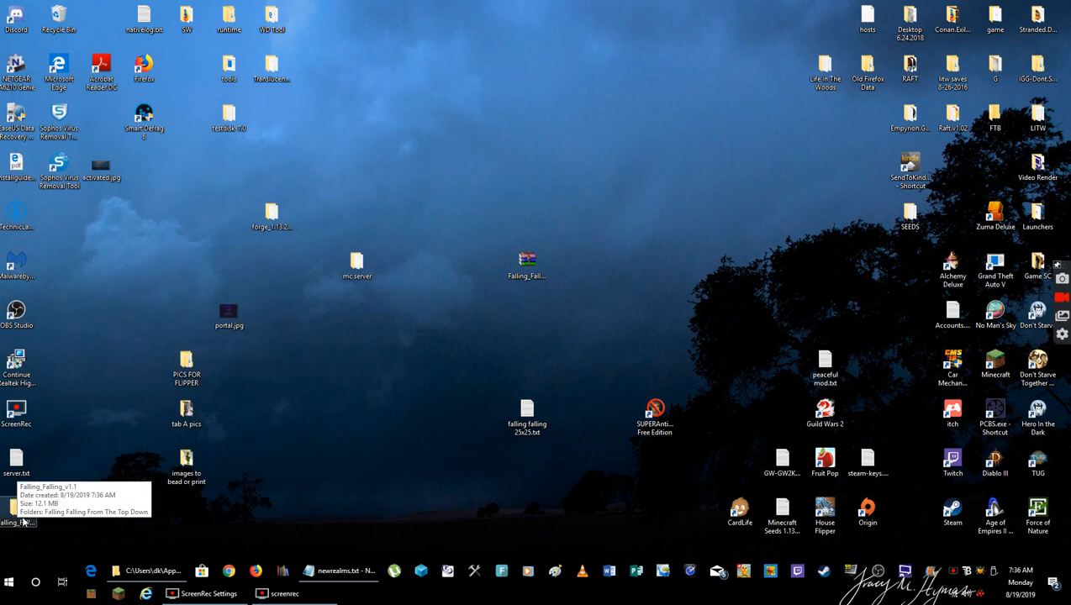
mouse_move(108, 562)
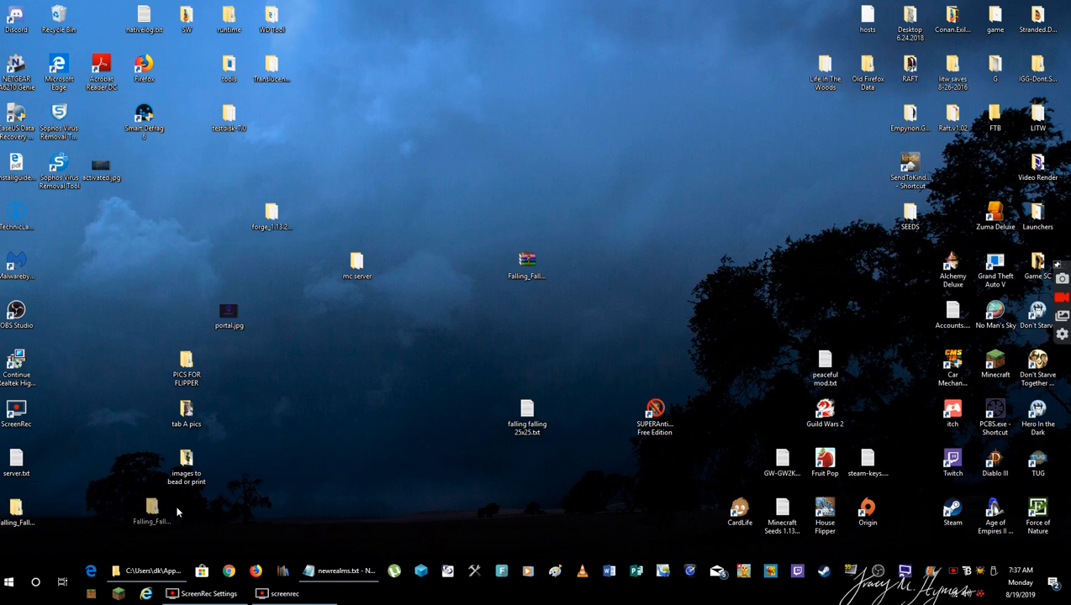
double_click(151, 504)
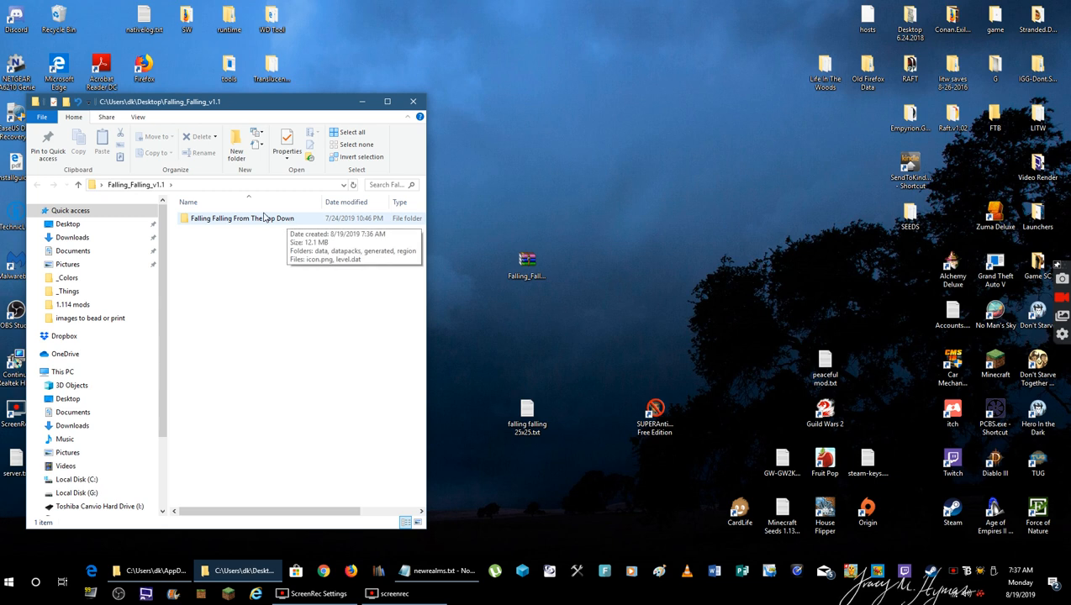
mouse_move(266, 221)
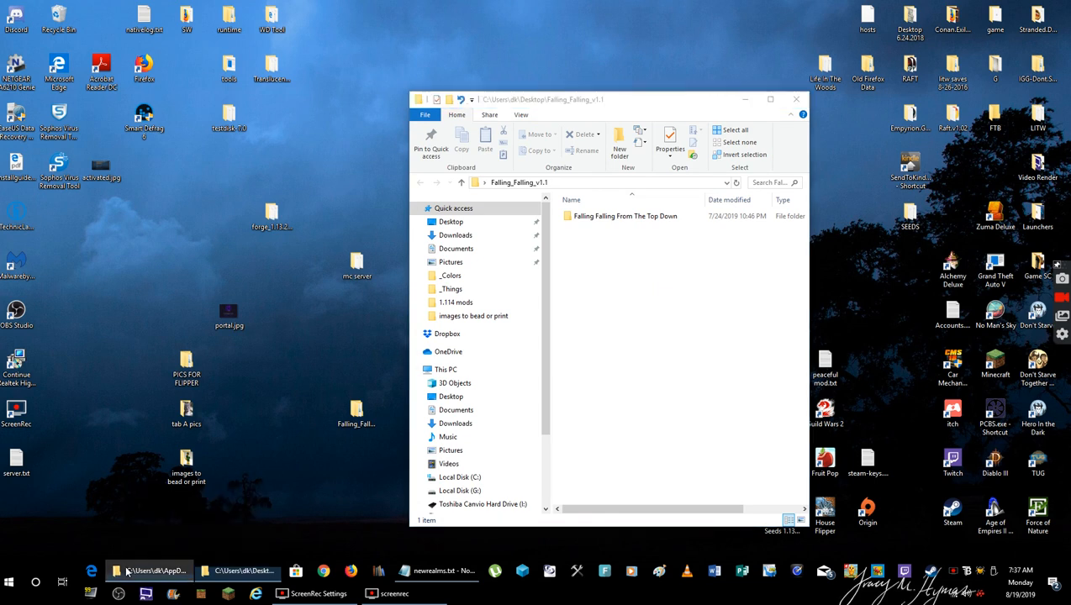
Bring up a second Explorer window and browse the navigation pane toward AppData\Roaming
left_click(150, 572)
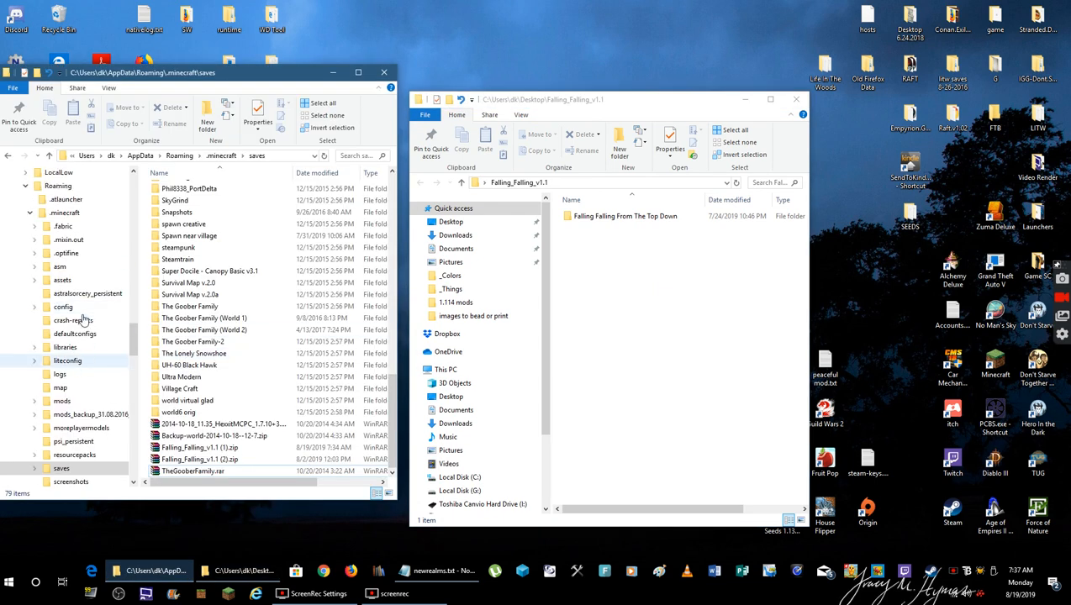
scroll("down", 3)
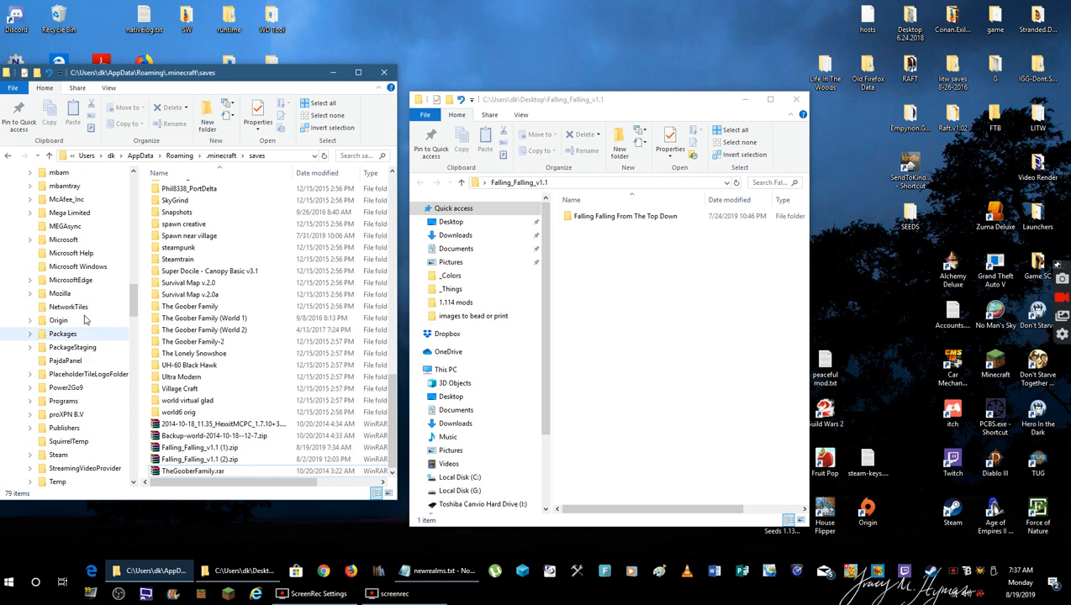
scroll("down", 3)
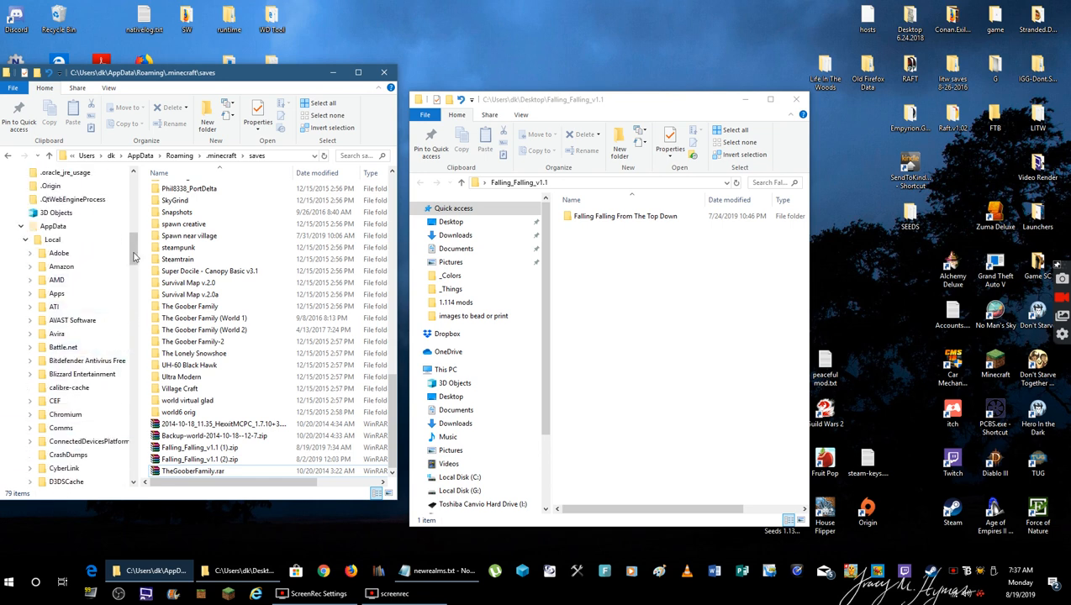
scroll("down", 3)
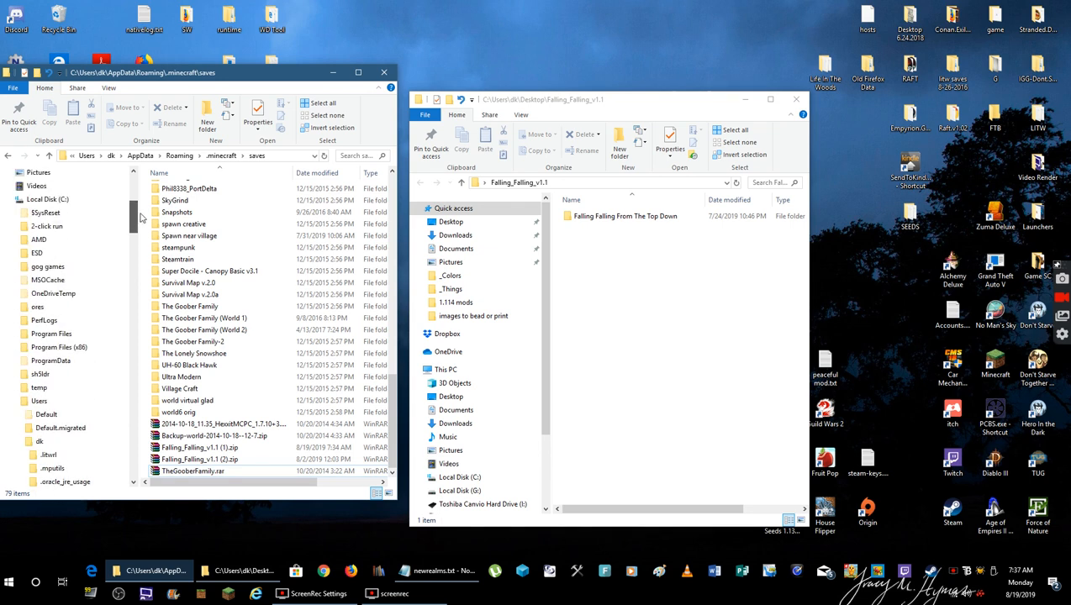
left_click(40, 400)
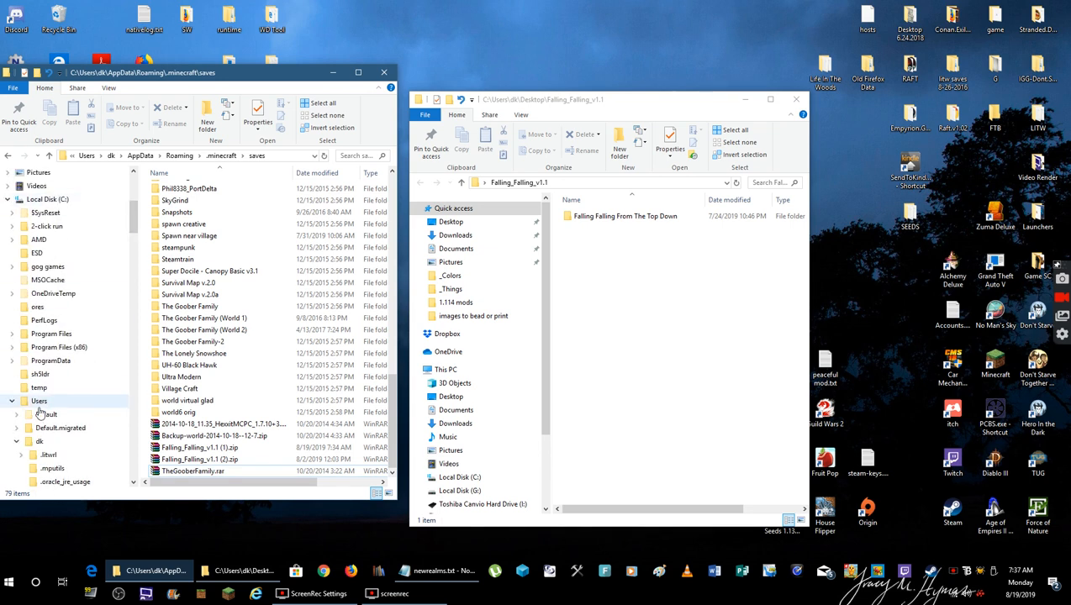
scroll("down", 3)
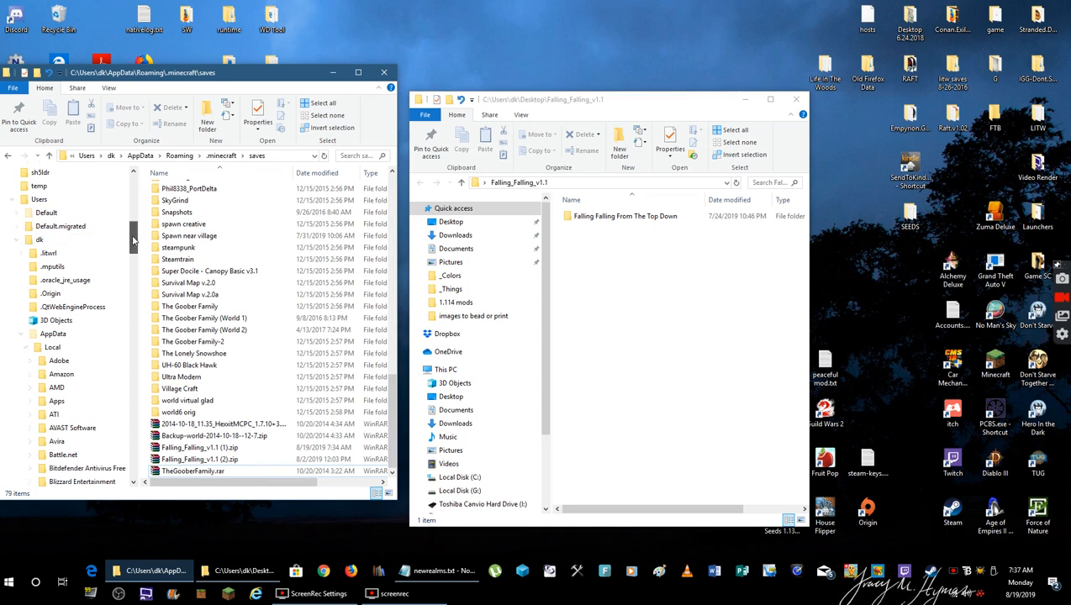
Continue into .minecraft\saves so it sits beside the extracted map folder
left_click(54, 252)
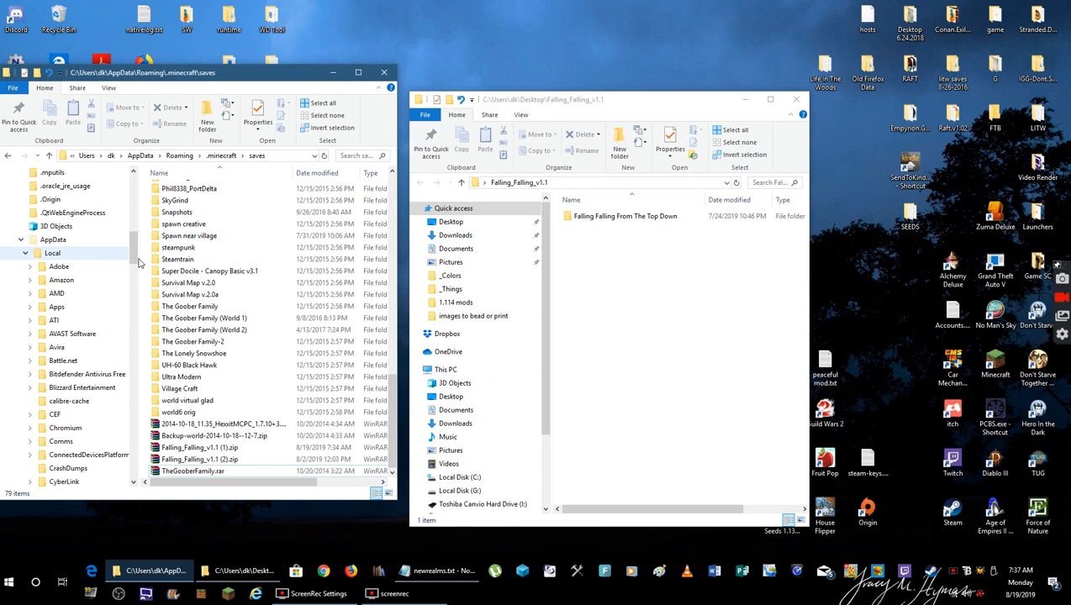
scroll("down", 3)
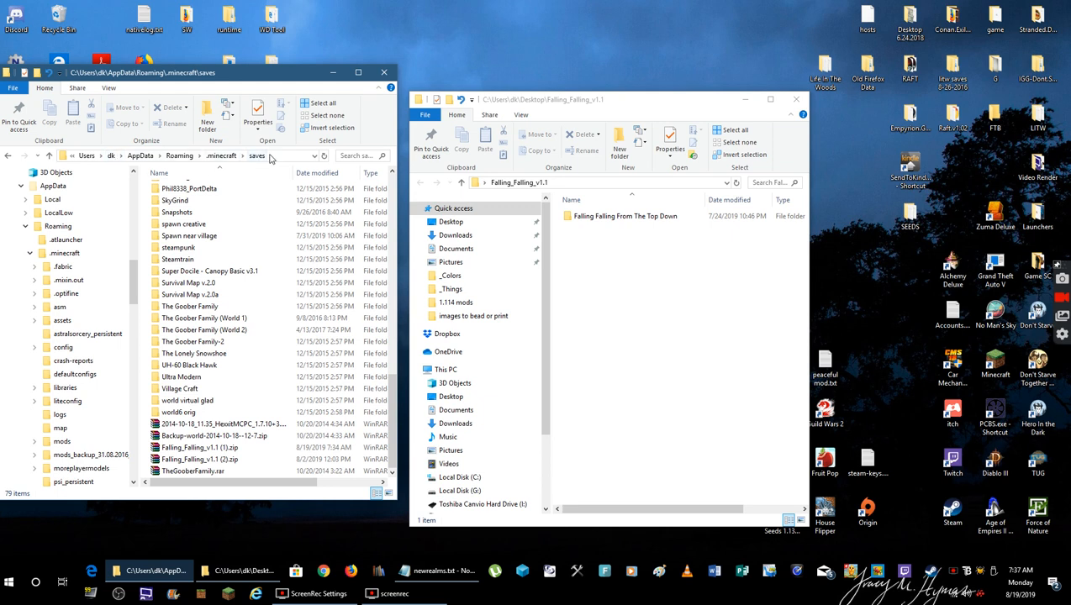
left_click(190, 294)
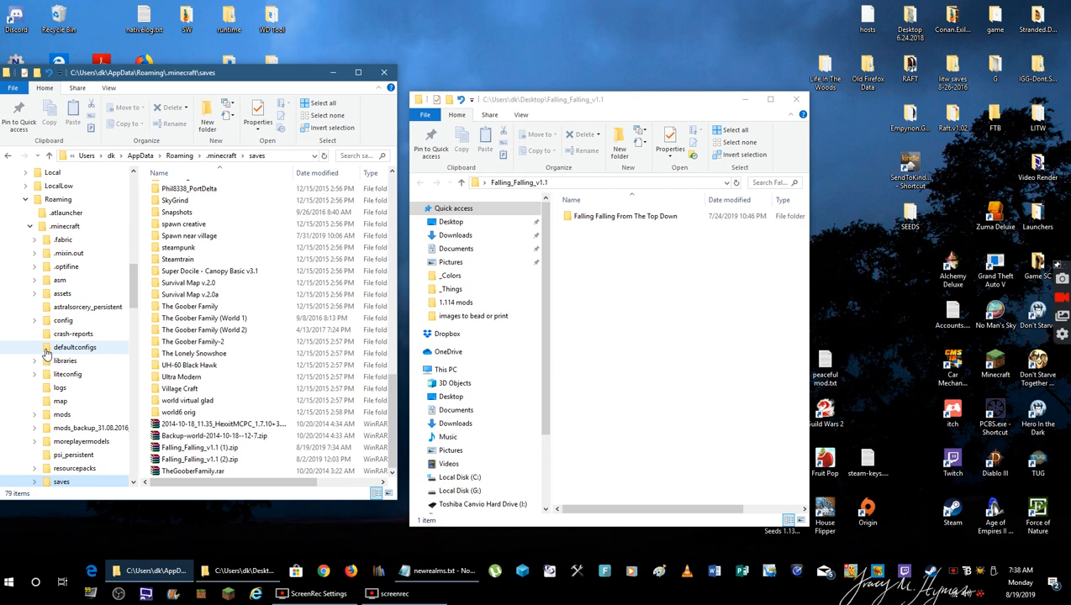
scroll("down", 3)
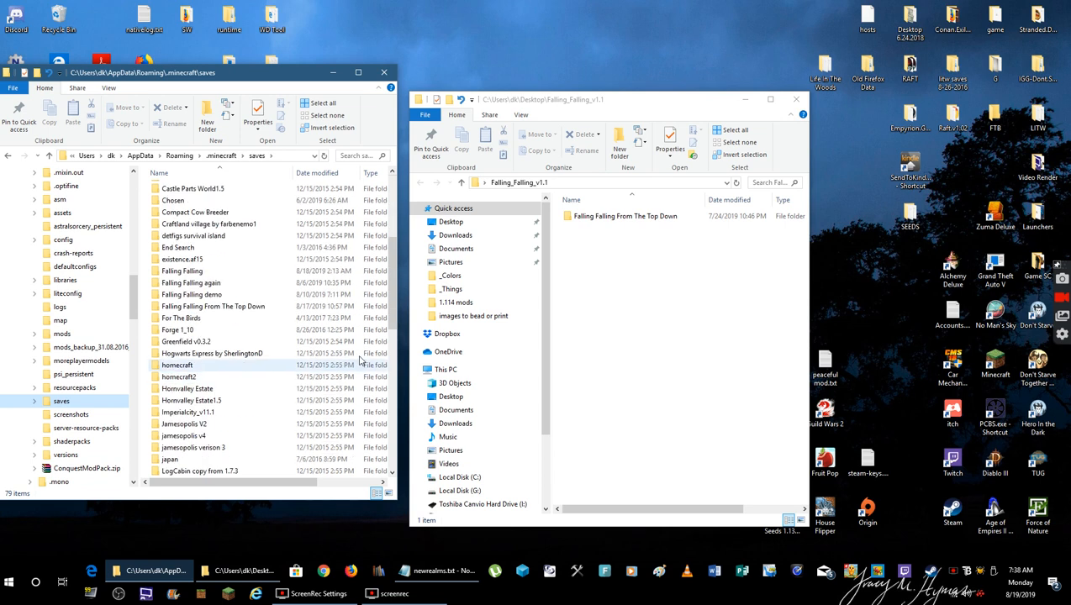
Point out the world folder on the right and an existing Falling Falling world in saves
left_click(626, 215)
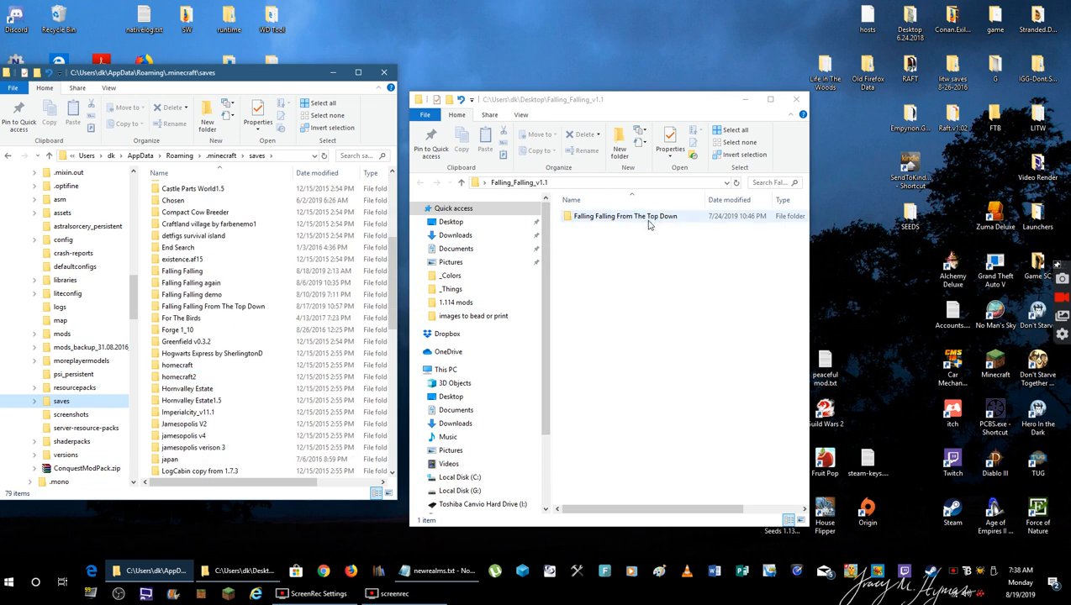
mouse_move(578, 224)
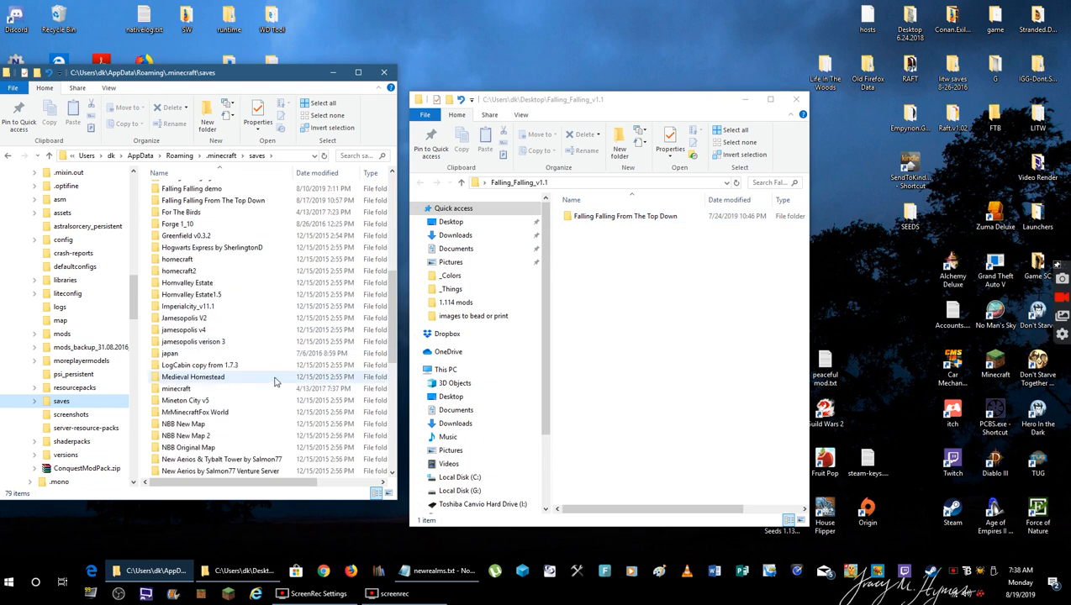
scroll("down", 3)
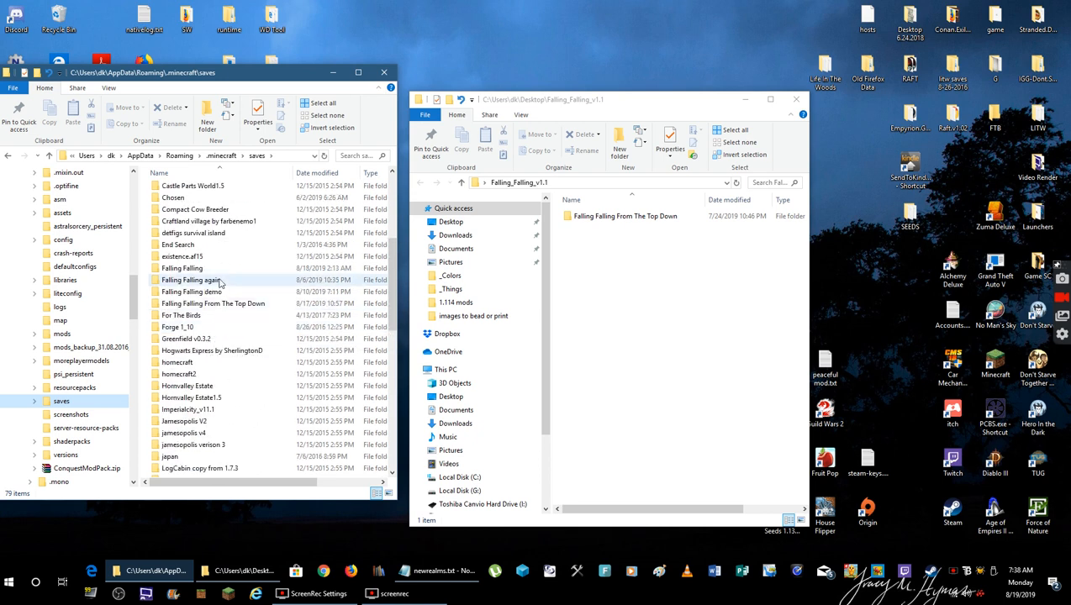
left_click(181, 268)
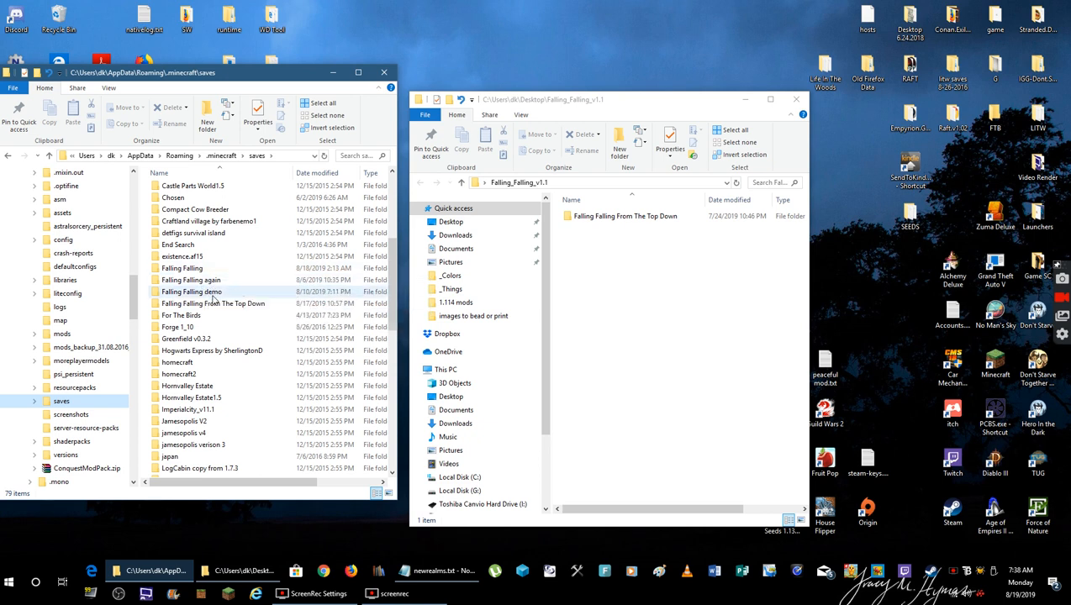
mouse_move(188, 292)
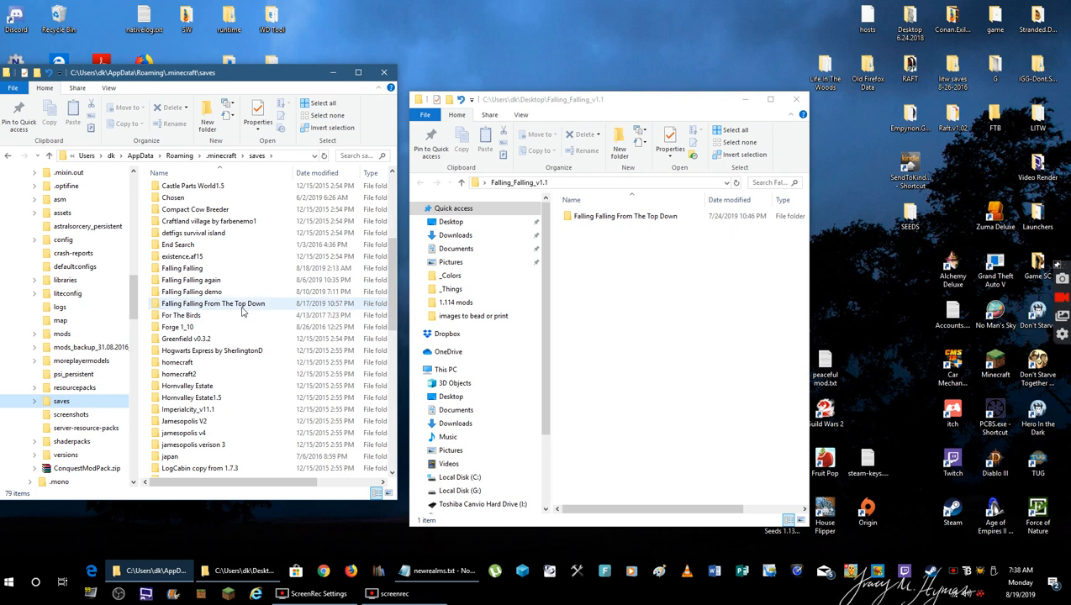
mouse_move(215, 279)
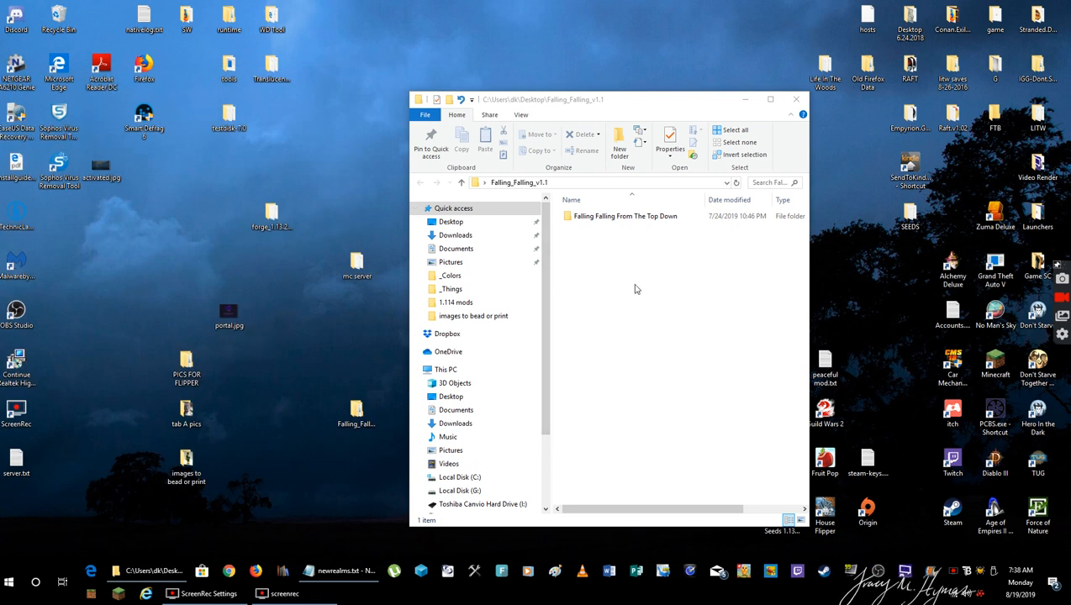
Select the Falling Falling From The Top Down folder, then close the extracted map window
left_click(626, 215)
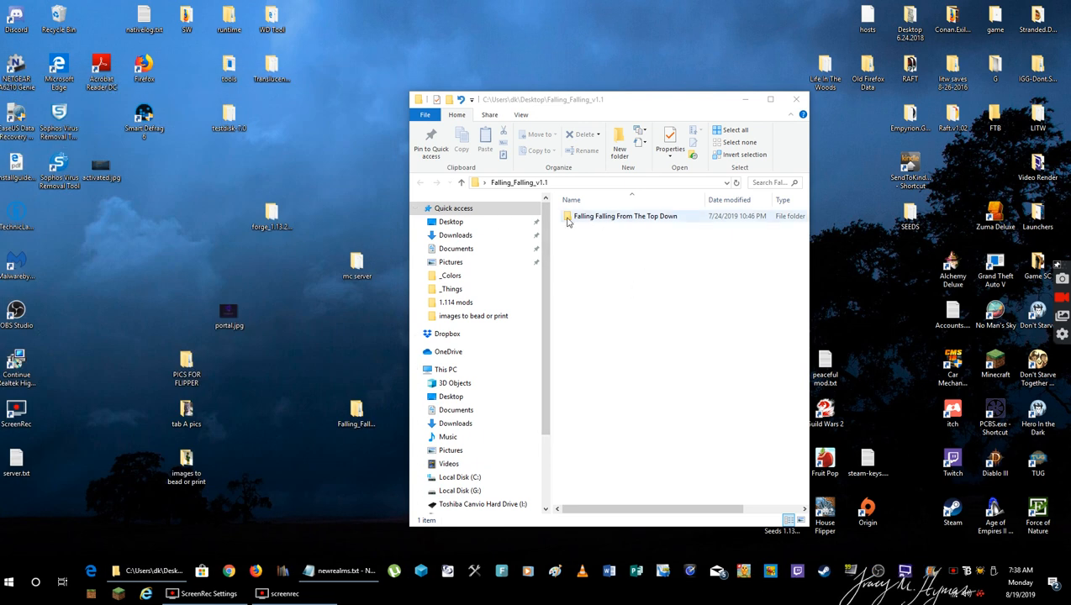
left_click(657, 246)
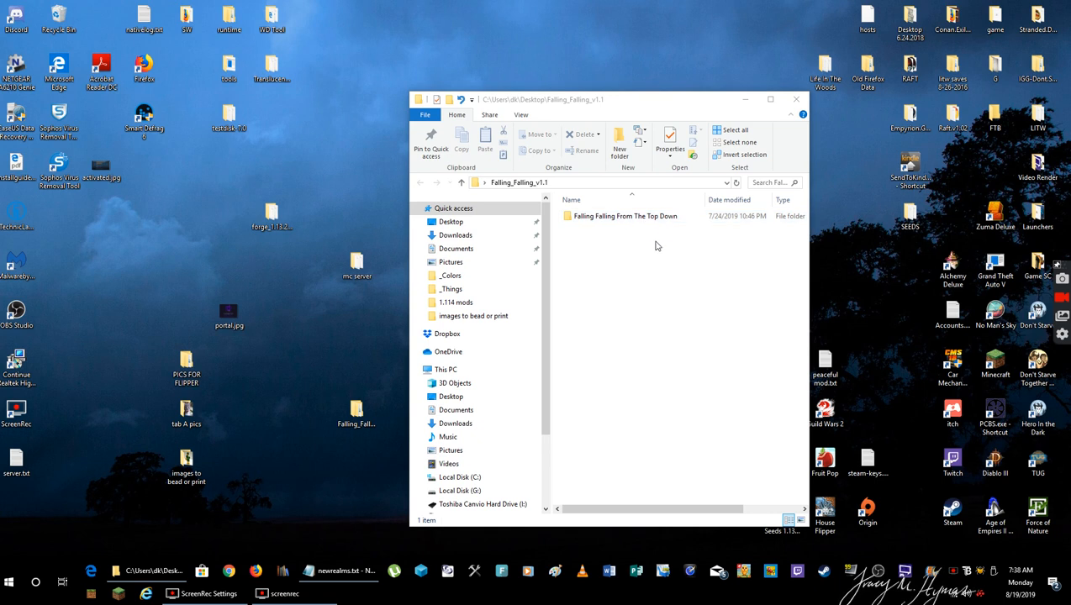
left_click(626, 216)
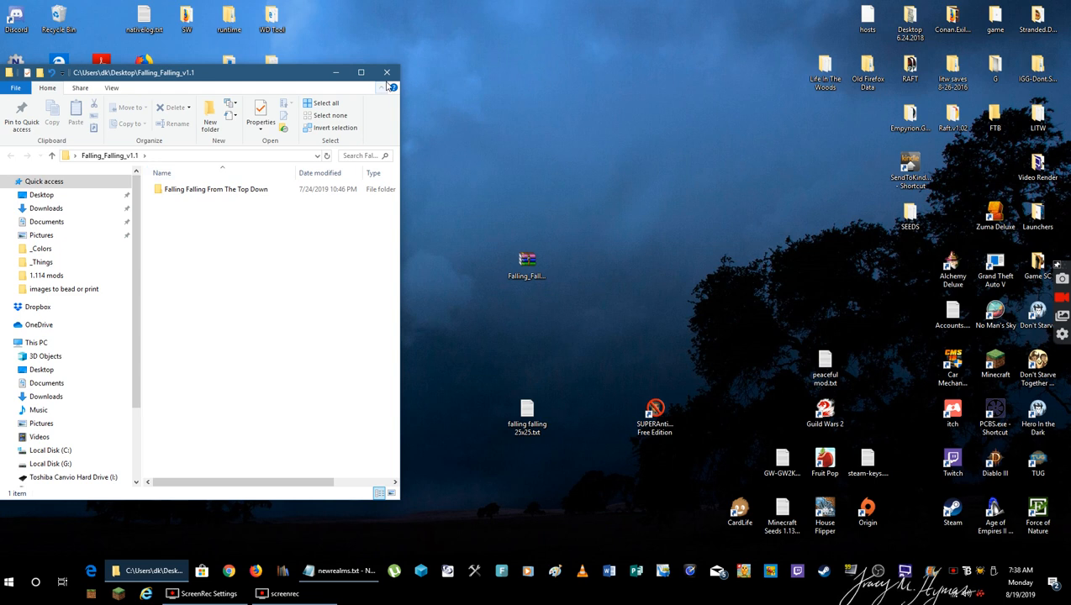
left_click(387, 73)
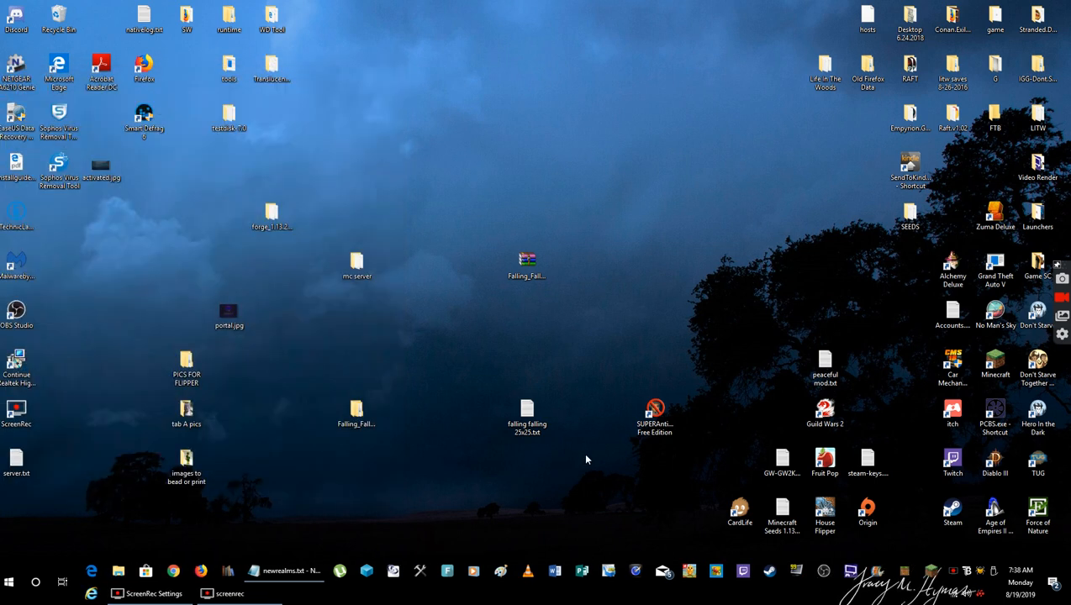